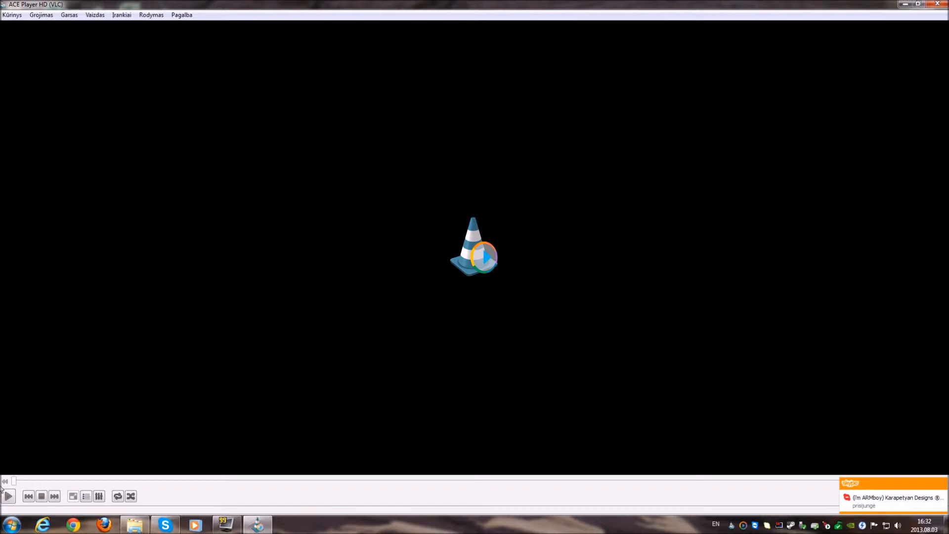
{"action": "left_click", "coordinate": [9, 496]}
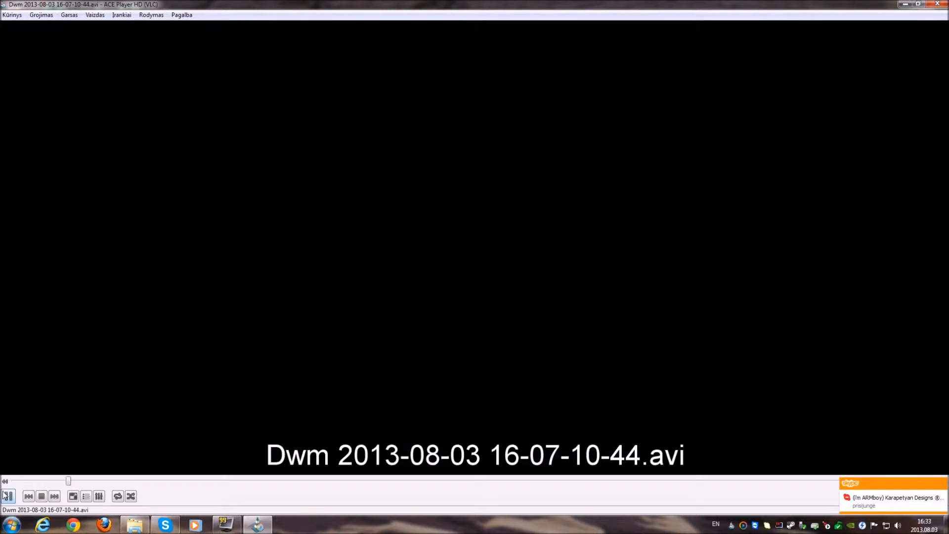
{"action": "left_click", "coordinate": [9, 496]}
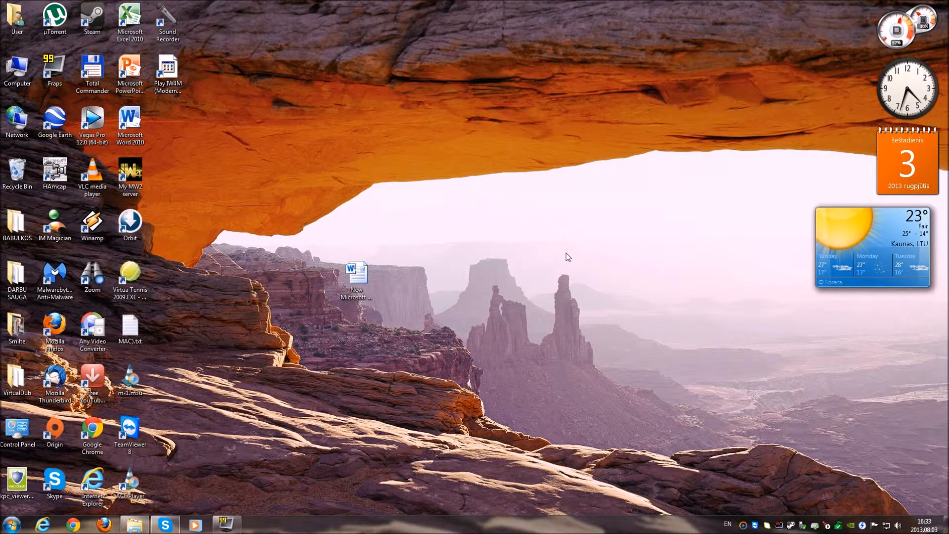
Reach Programs and Features from the Start menu via Control Panel.
{"action": "left_click", "coordinate": [9, 524]}
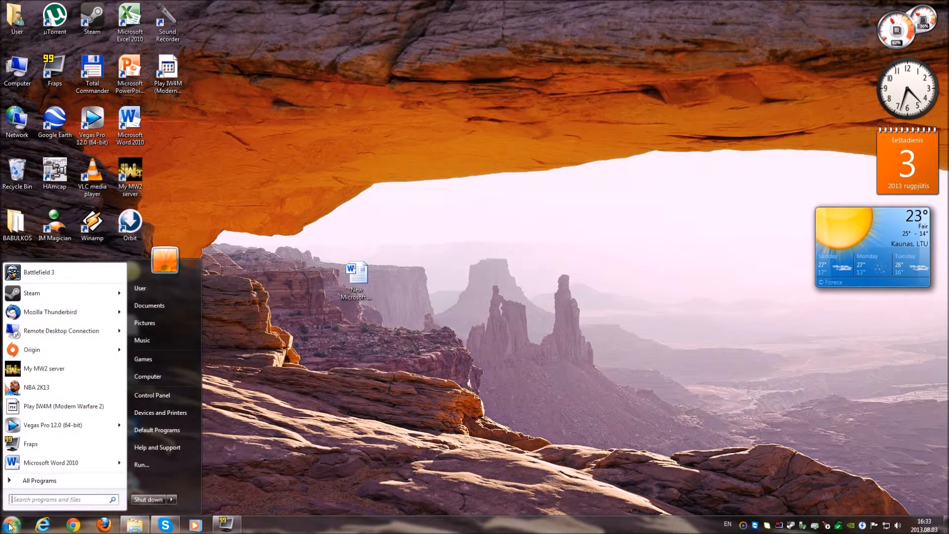
{"action": "left_click", "coordinate": [153, 395]}
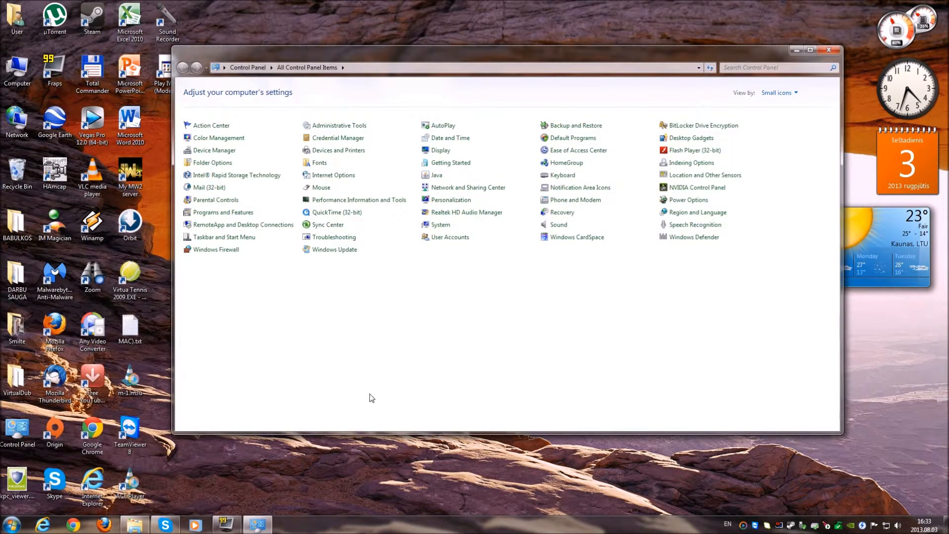
{"action": "mouse_move", "coordinate": [373, 373]}
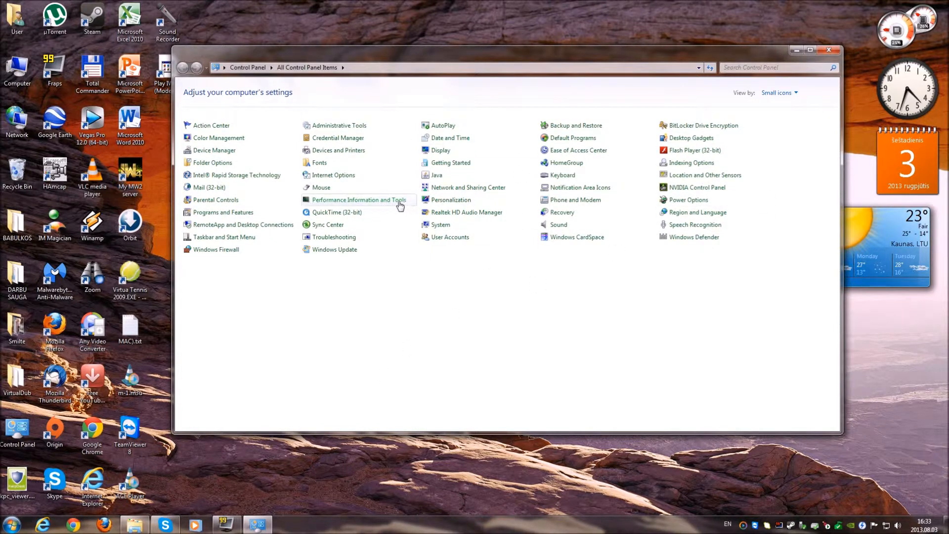
{"action": "mouse_move", "coordinate": [252, 302]}
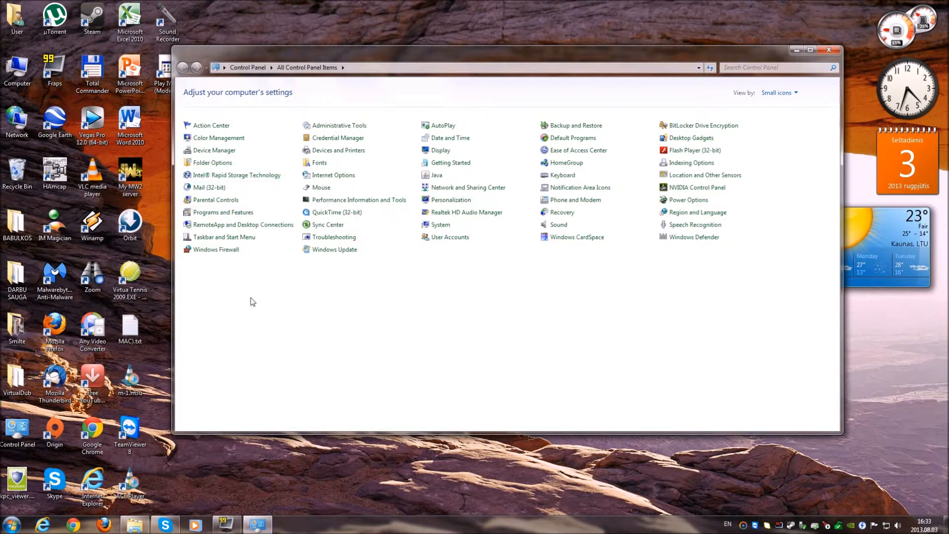
{"action": "mouse_move", "coordinate": [242, 287]}
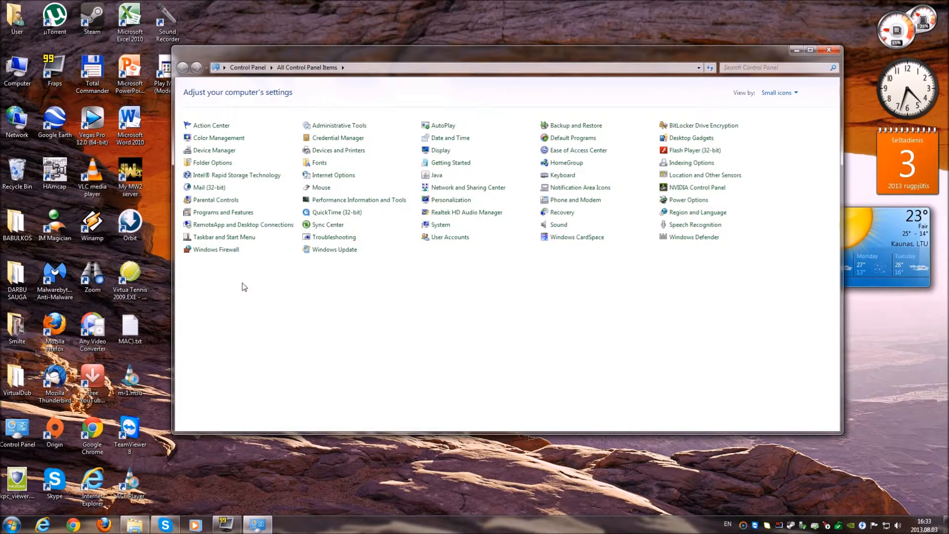
{"action": "left_click", "coordinate": [222, 212]}
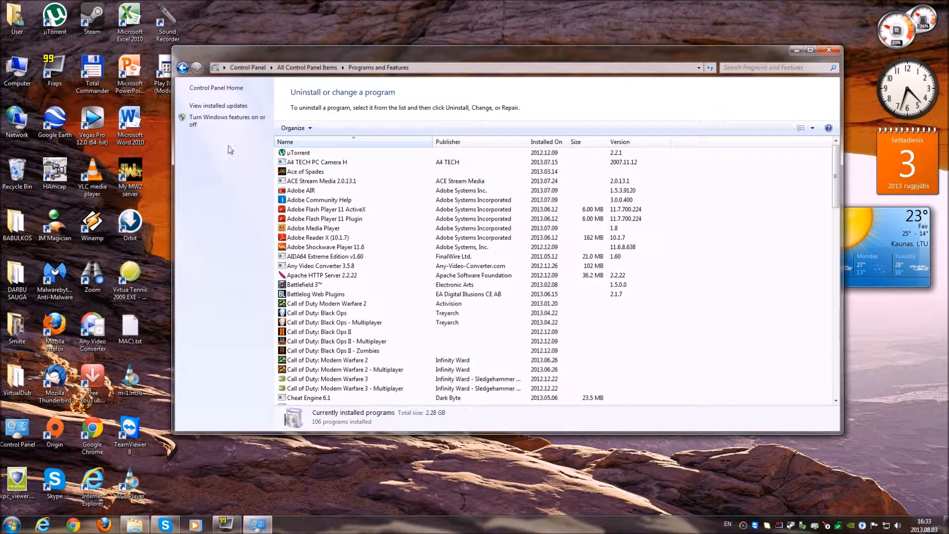
Switch Programs and Features to the Installed Updates view (203 updates).
{"action": "left_click", "coordinate": [217, 105]}
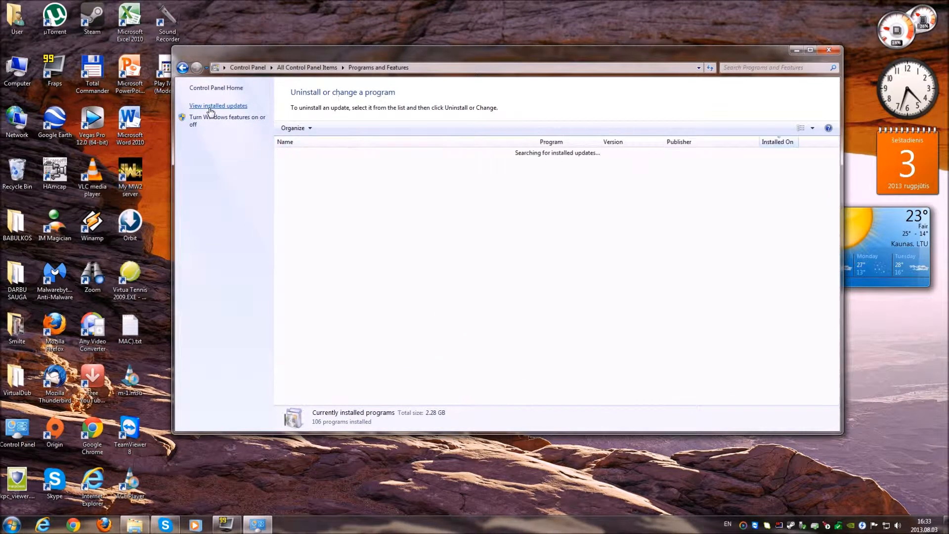
{"action": "left_click", "coordinate": [217, 105]}
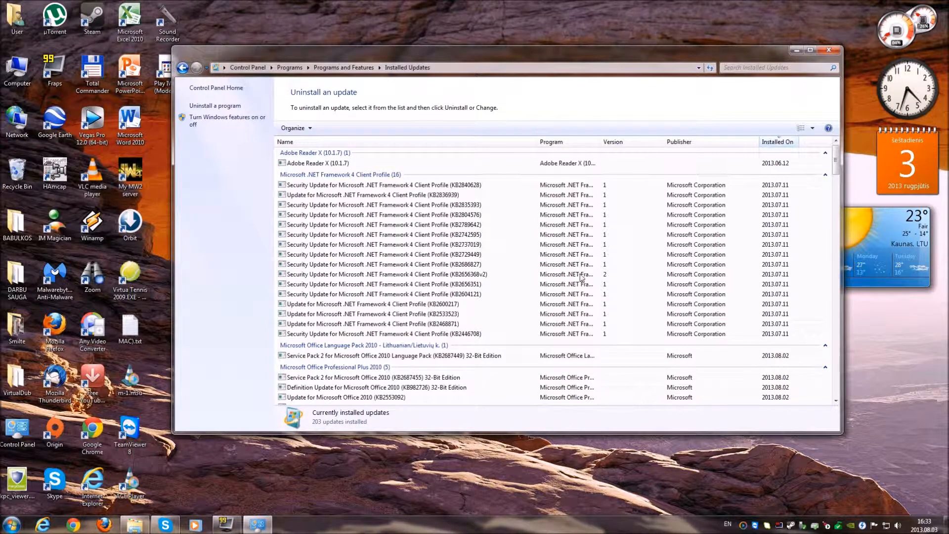
Locate the Microsoft Windows updates and select Security Update KB2797052.
{"action": "scroll", "scroll_direction": "down", "scroll_amount": 3}
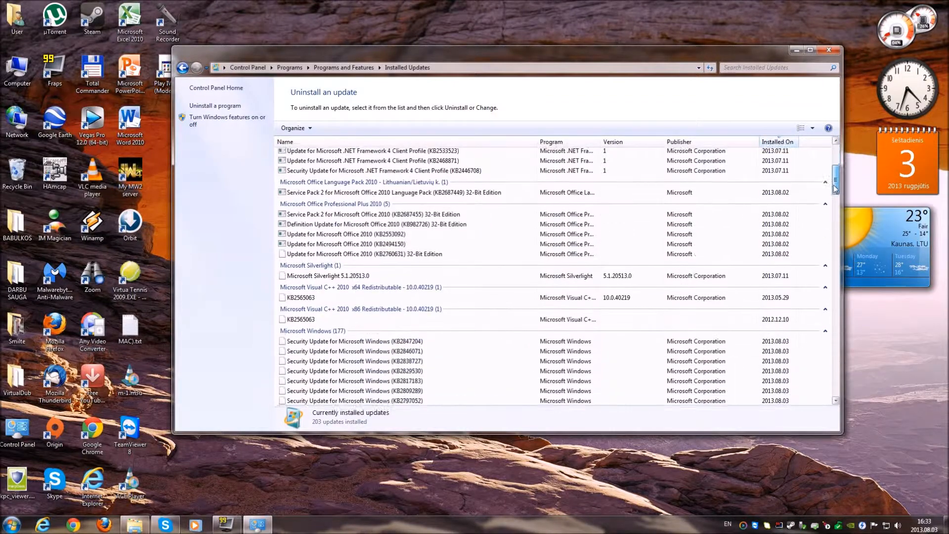
{"action": "scroll", "scroll_direction": "down", "scroll_amount": 3}
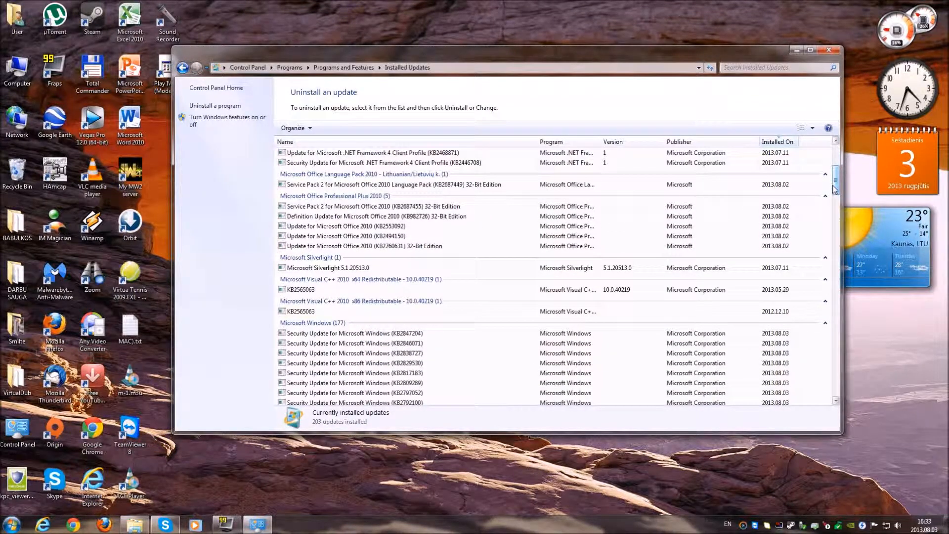
{"action": "scroll", "scroll_direction": "down", "scroll_amount": 3}
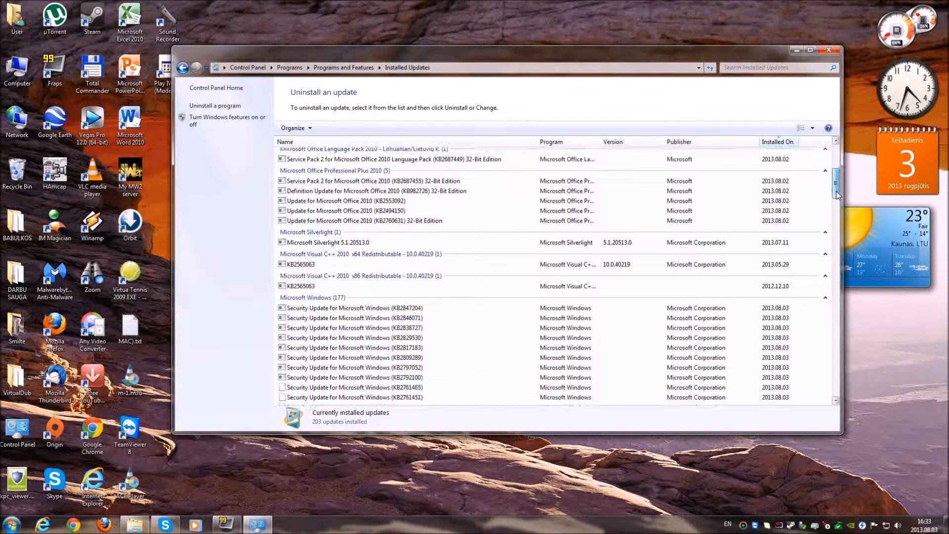
{"action": "scroll", "scroll_direction": "down", "scroll_amount": 3}
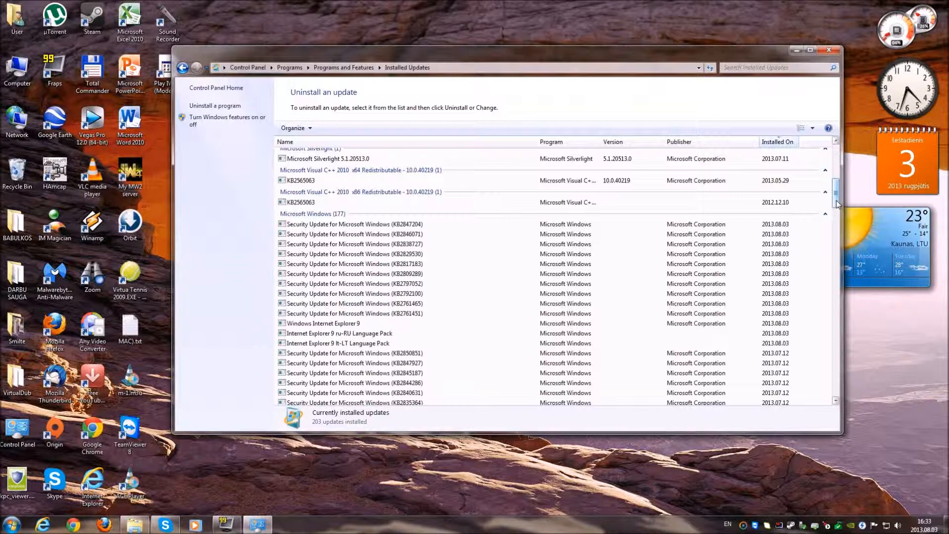
{"action": "scroll", "scroll_direction": "down", "scroll_amount": 3}
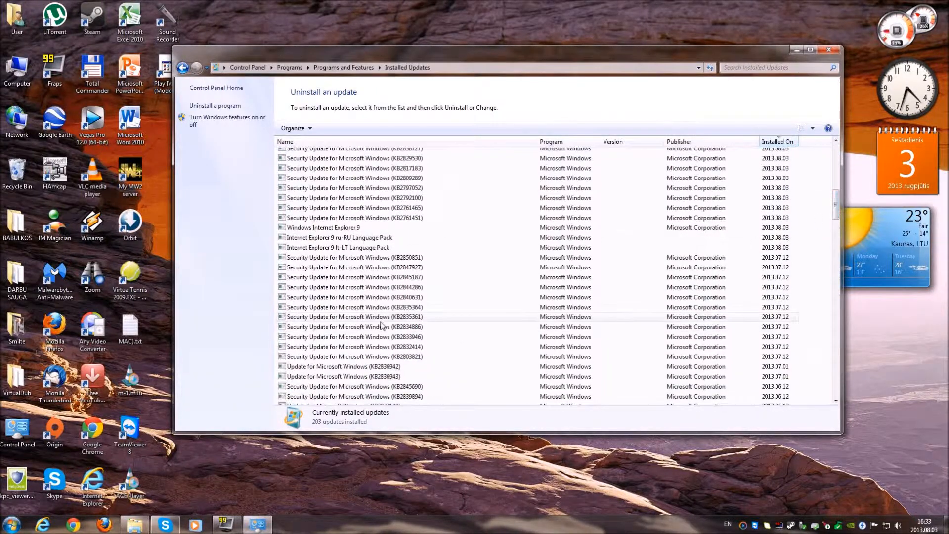
{"action": "left_click", "coordinate": [356, 316]}
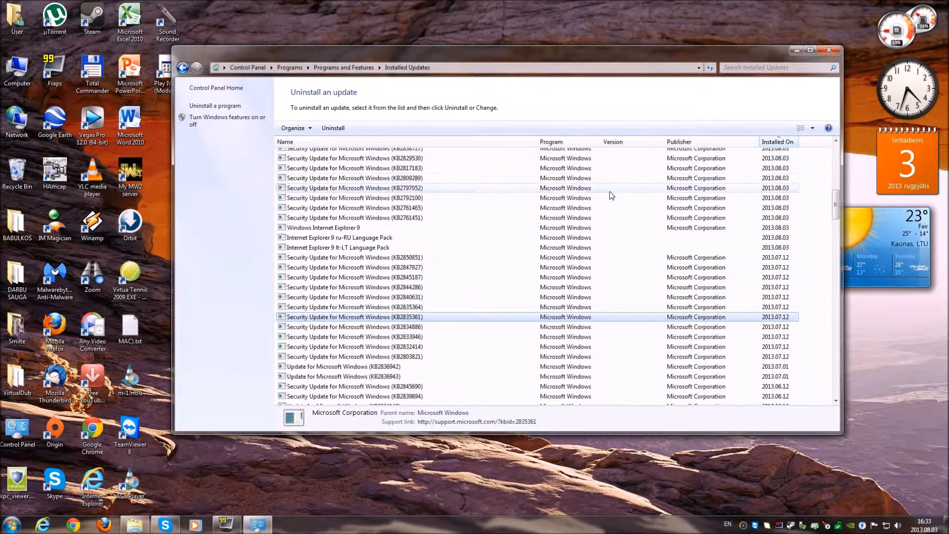
{"action": "left_click", "coordinate": [354, 188]}
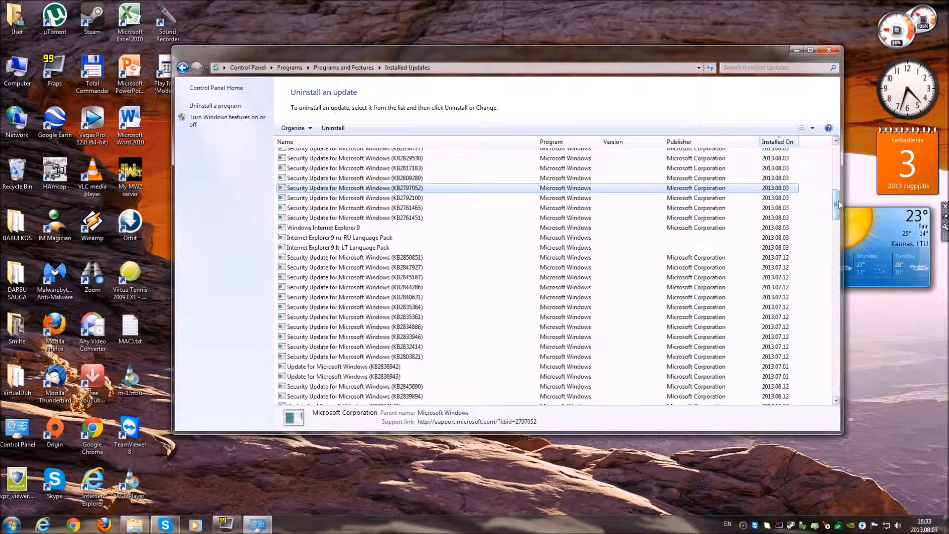
Close the Installed Updates window, returning to the desktop.
{"action": "scroll", "scroll_direction": "down", "scroll_amount": 3}
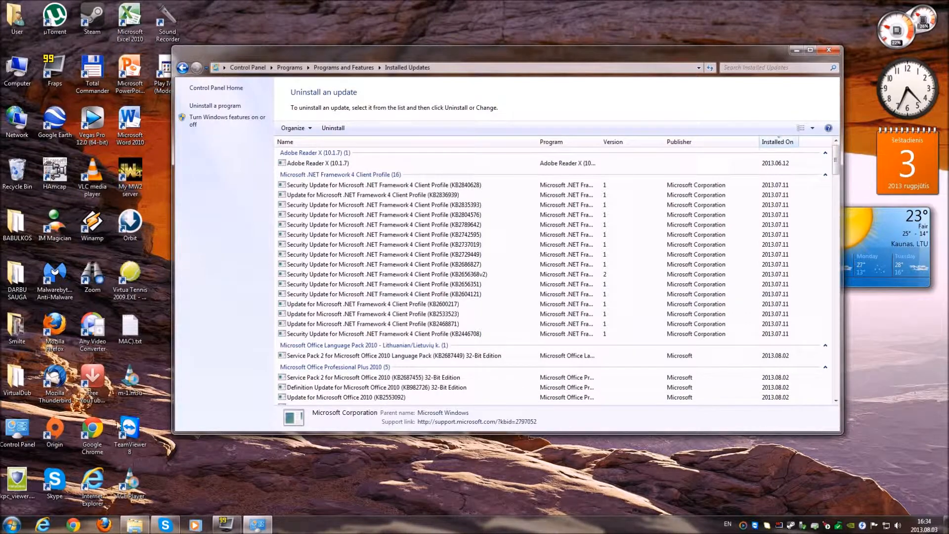
{"action": "mouse_move", "coordinate": [822, 51]}
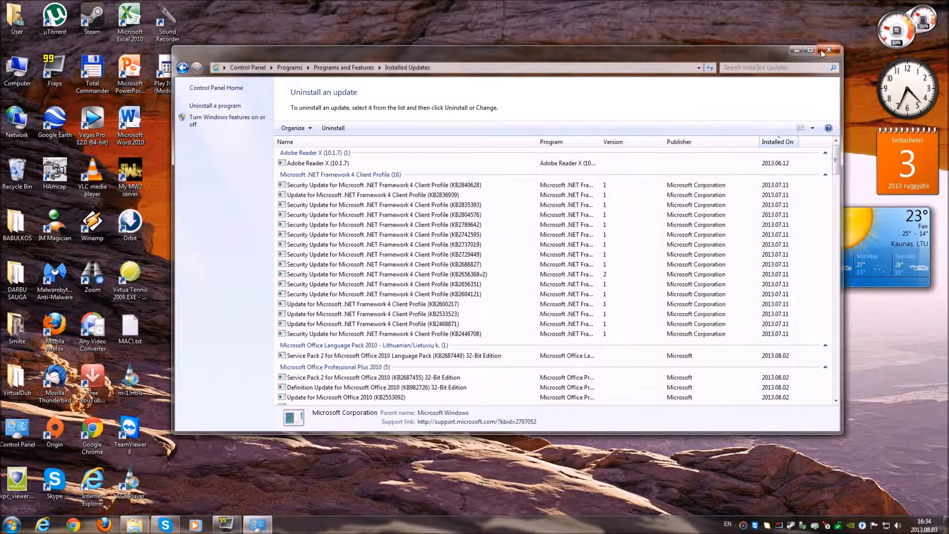
{"action": "left_click", "coordinate": [828, 51]}
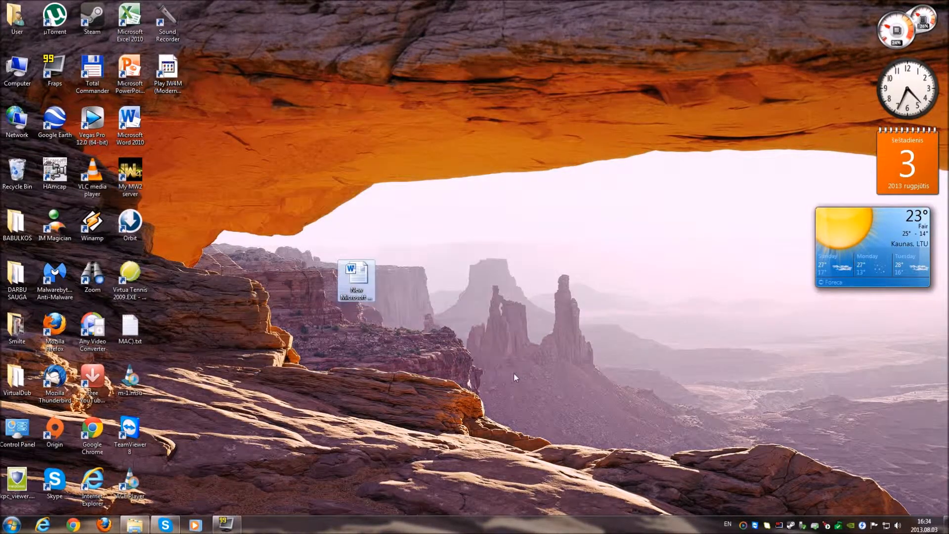